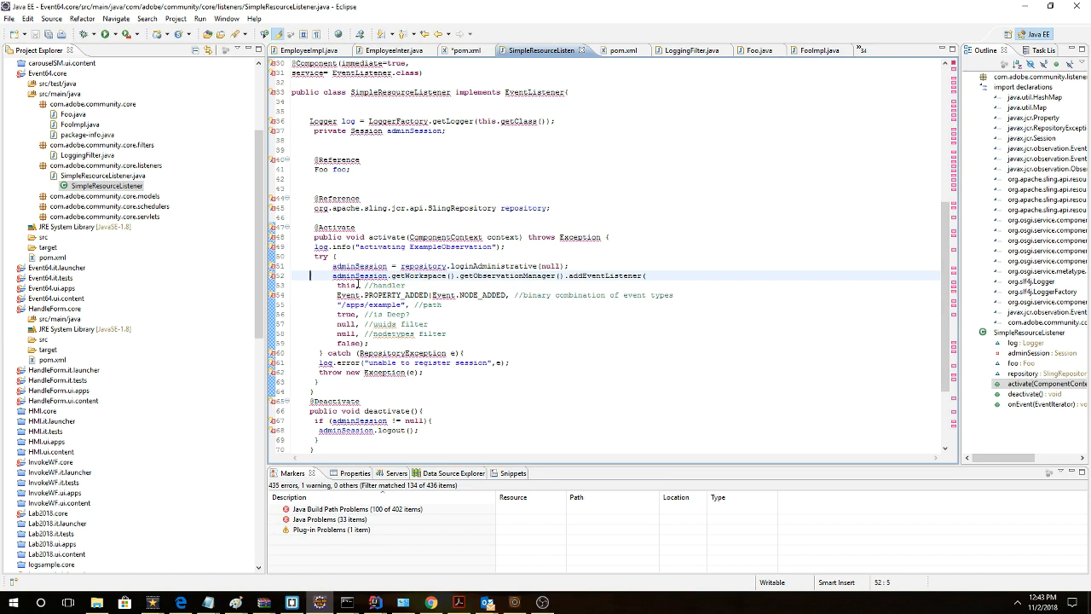
{"action": "mouse_move", "coordinate": [409, 262]}
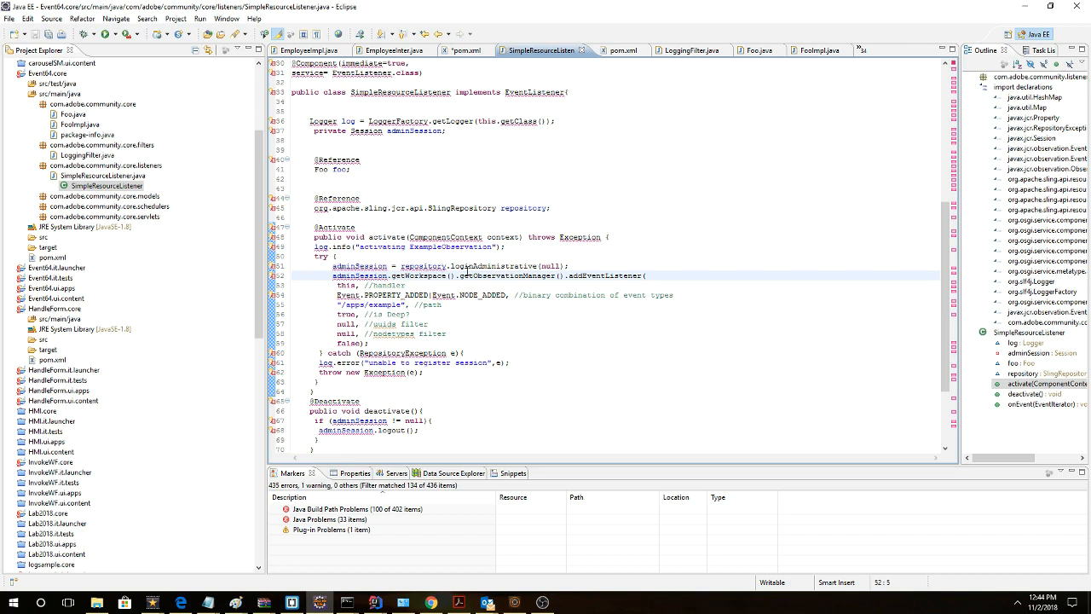
- Review SimpleResourceListener.java, which logs nodes added under /apps/example
{"action": "left_click", "coordinate": [310, 275]}
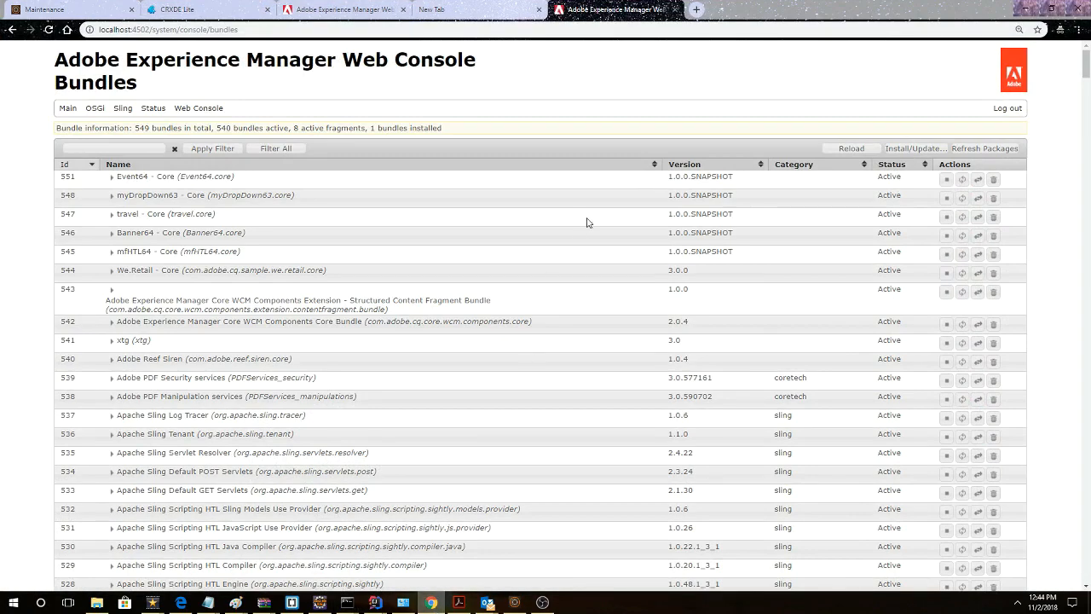
- Install Event64.core-1.0-SNAPSHOT.jar from core/target so Event64 - Core appears as active bundle 552
{"action": "scroll", "scroll_direction": "down", "scroll_amount": 3}
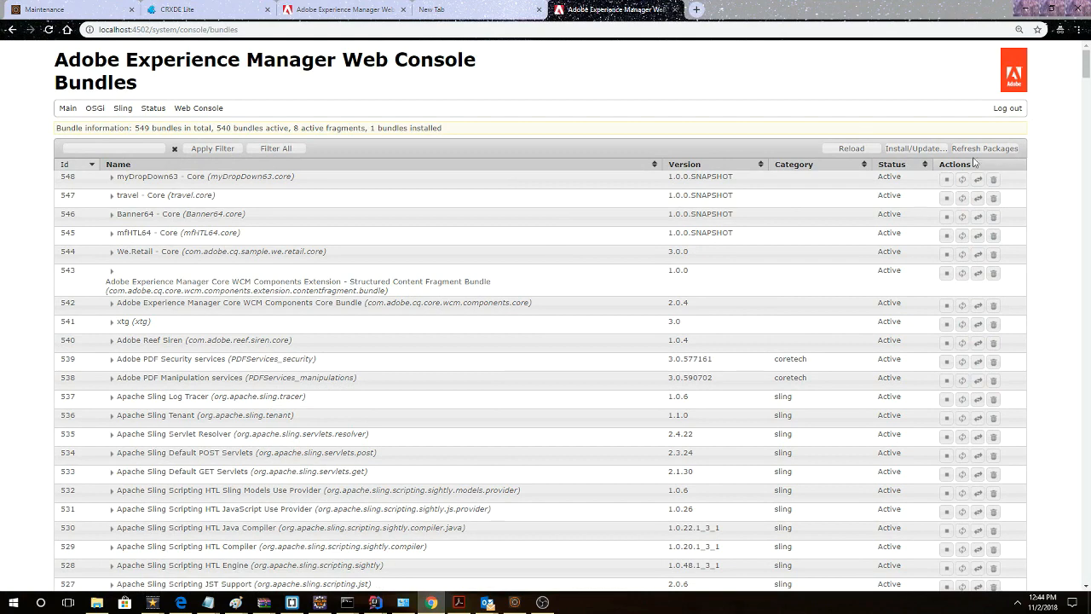
{"action": "left_click", "coordinate": [915, 146]}
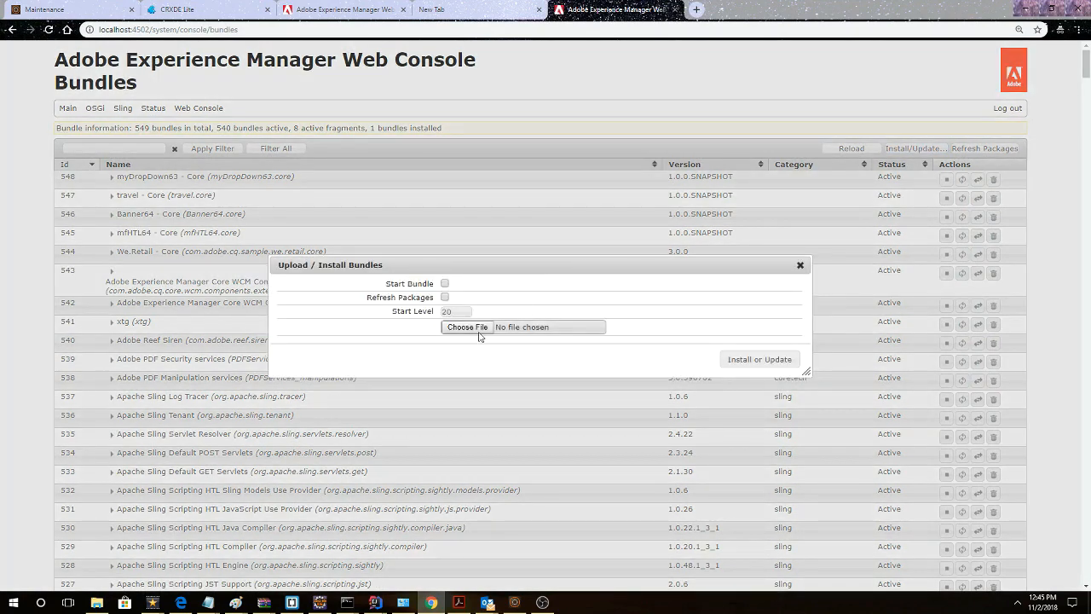
{"action": "left_click", "coordinate": [467, 327]}
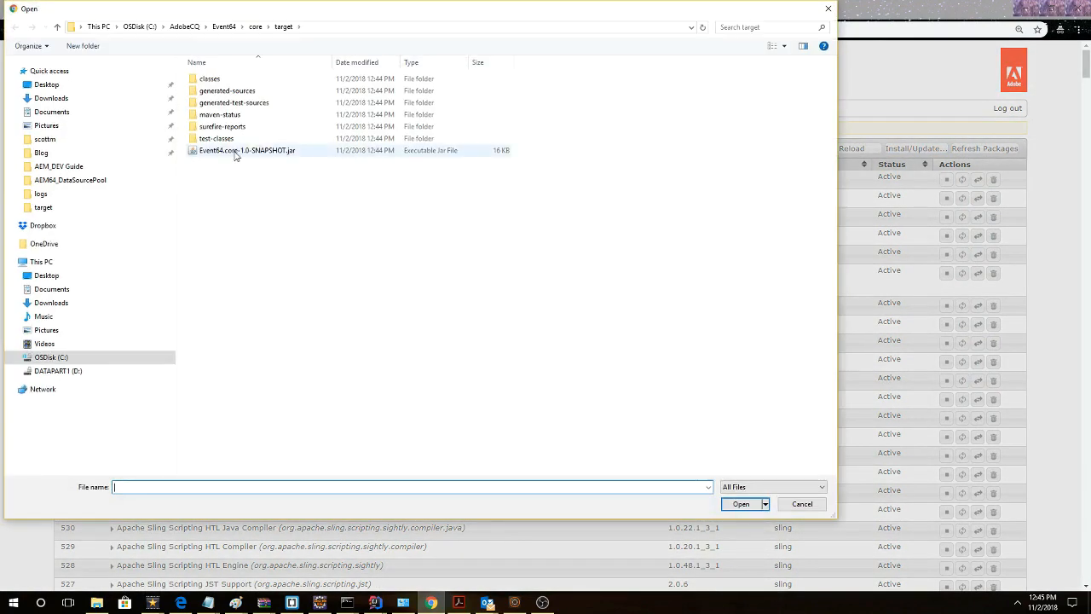
{"action": "left_click", "coordinate": [740, 505]}
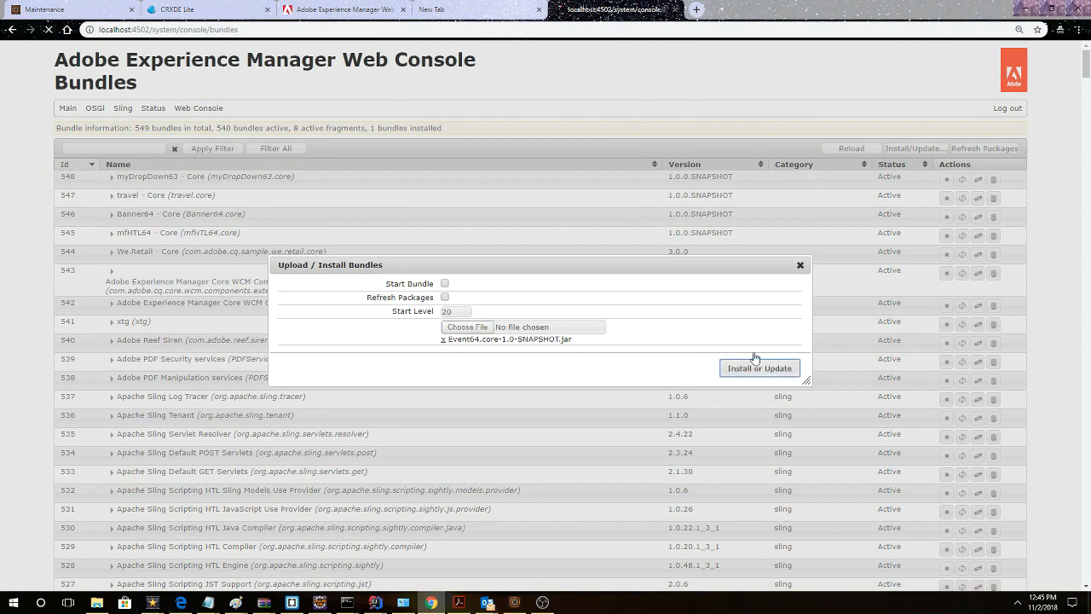
{"action": "left_click", "coordinate": [758, 368]}
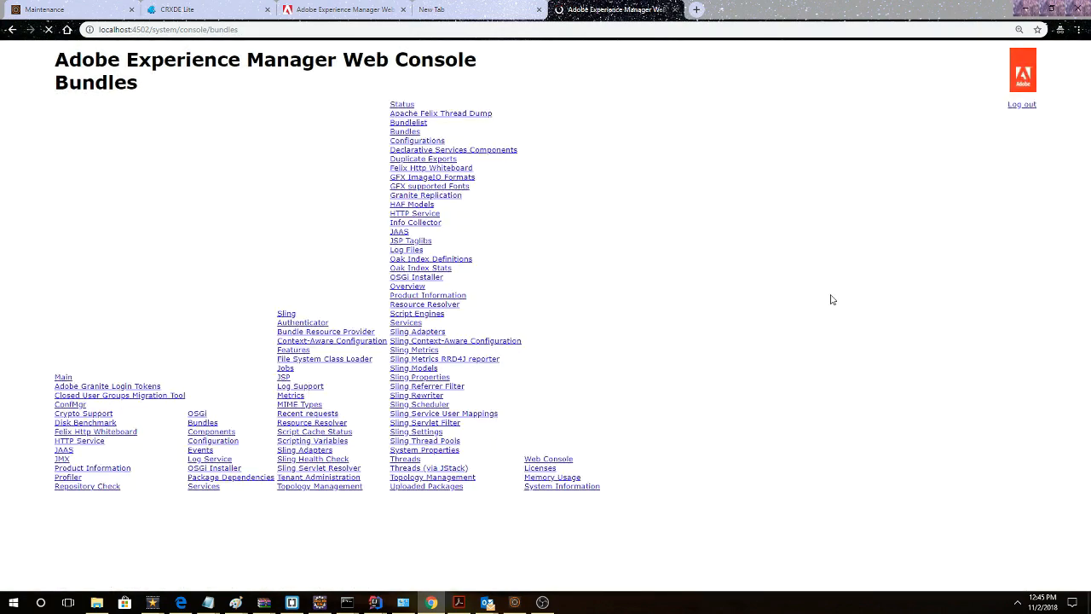
{"action": "left_click", "coordinate": [406, 129]}
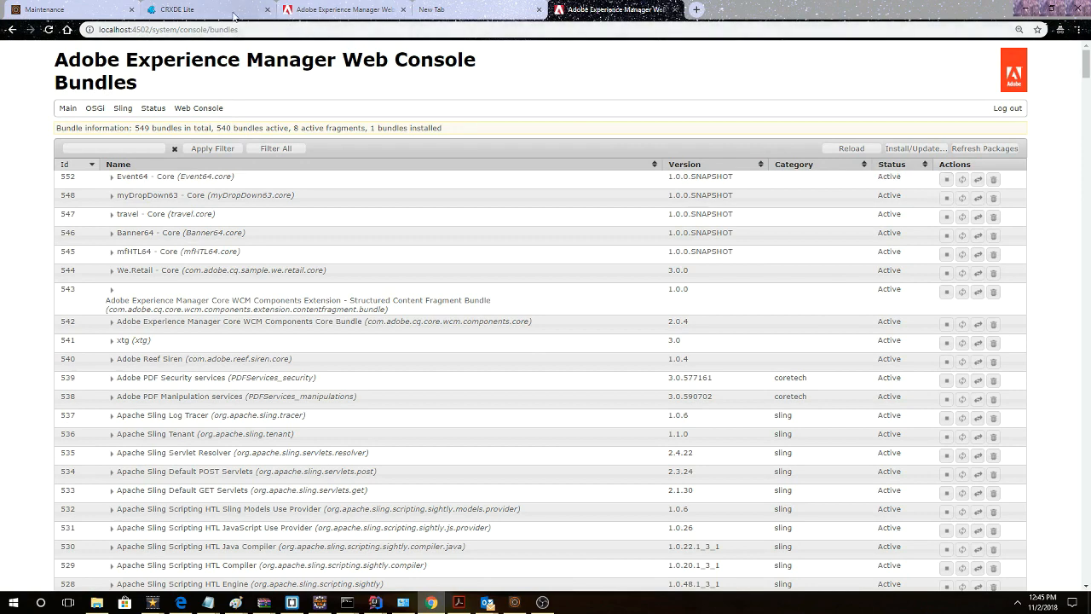
{"action": "left_click", "coordinate": [208, 11]}
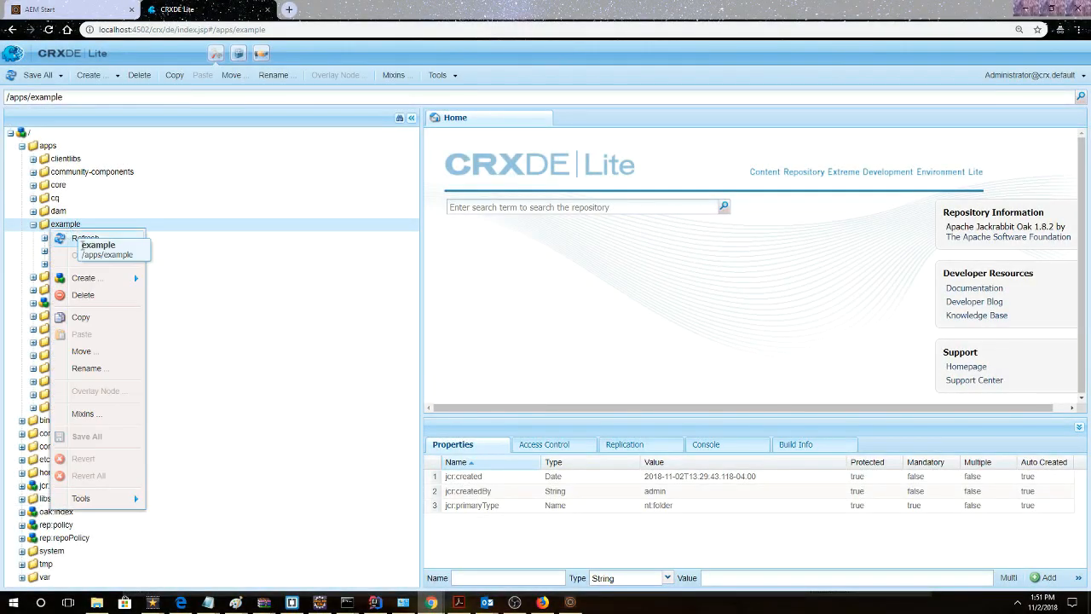
- Create a folder named install under /apps/example via Create > Create Folder
{"action": "left_click", "coordinate": [85, 277]}
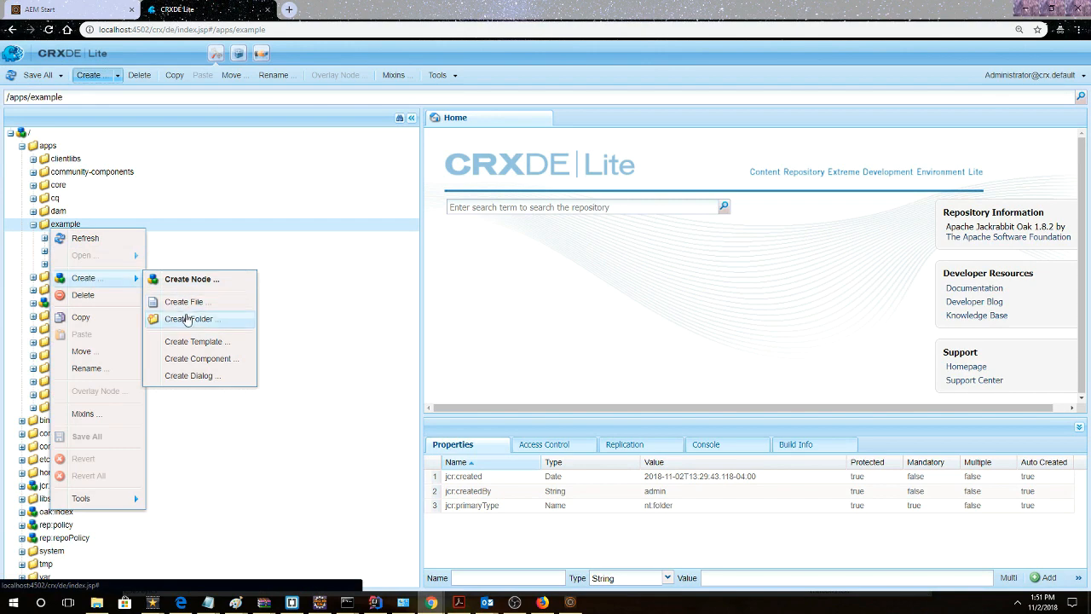
{"action": "left_click", "coordinate": [191, 318]}
{"action": "type", "text": "install"}
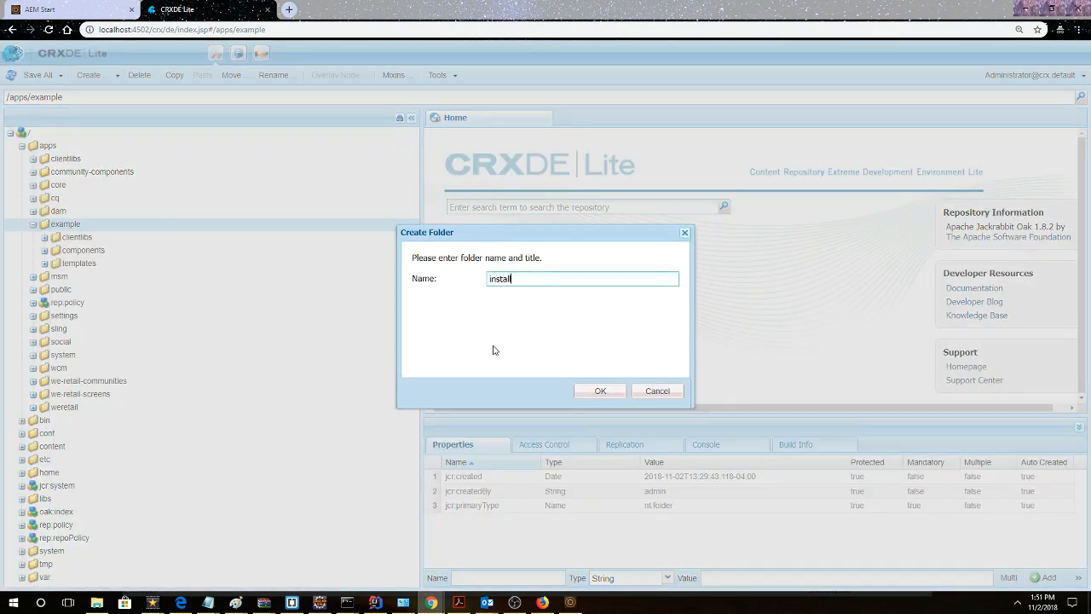
{"action": "left_click", "coordinate": [600, 390]}
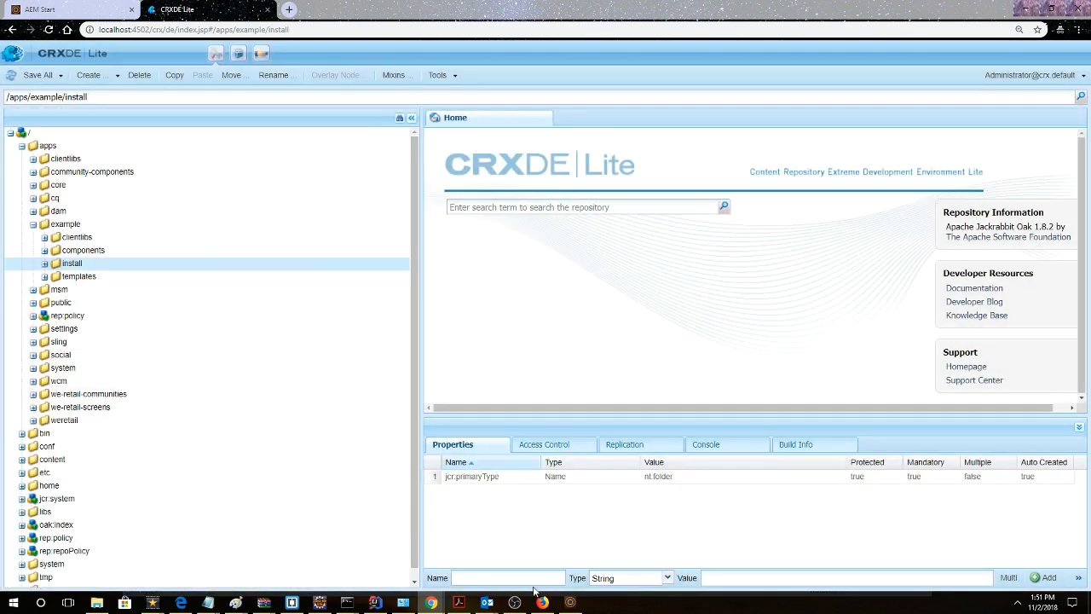
{"action": "left_click", "coordinate": [321, 603]}
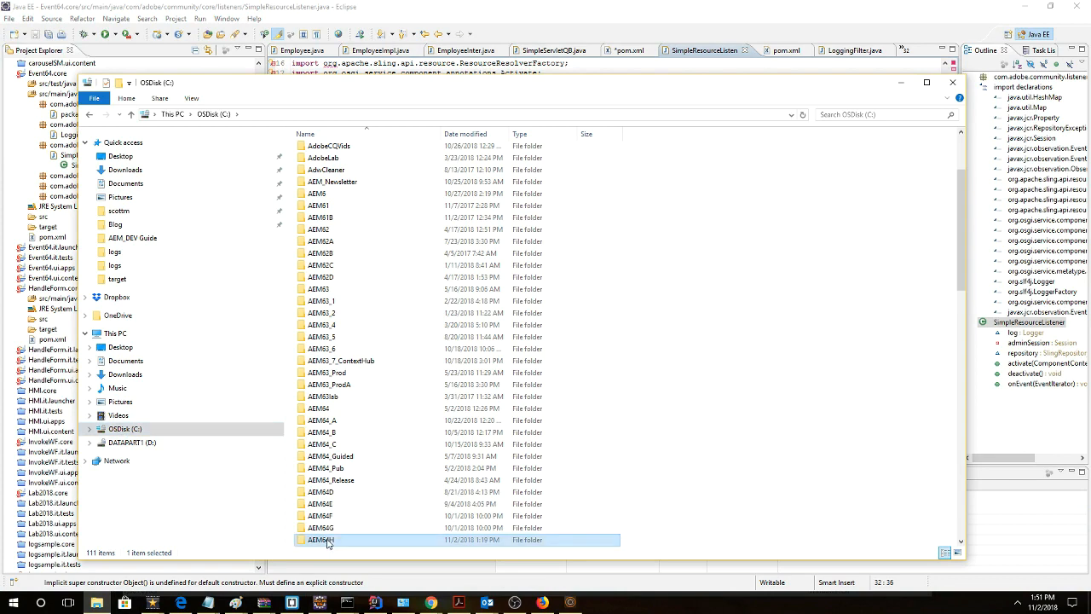
- Navigate AEM64 > crx-quickstart > logs and open error.log in Notepad
{"action": "double_click", "coordinate": [321, 539]}
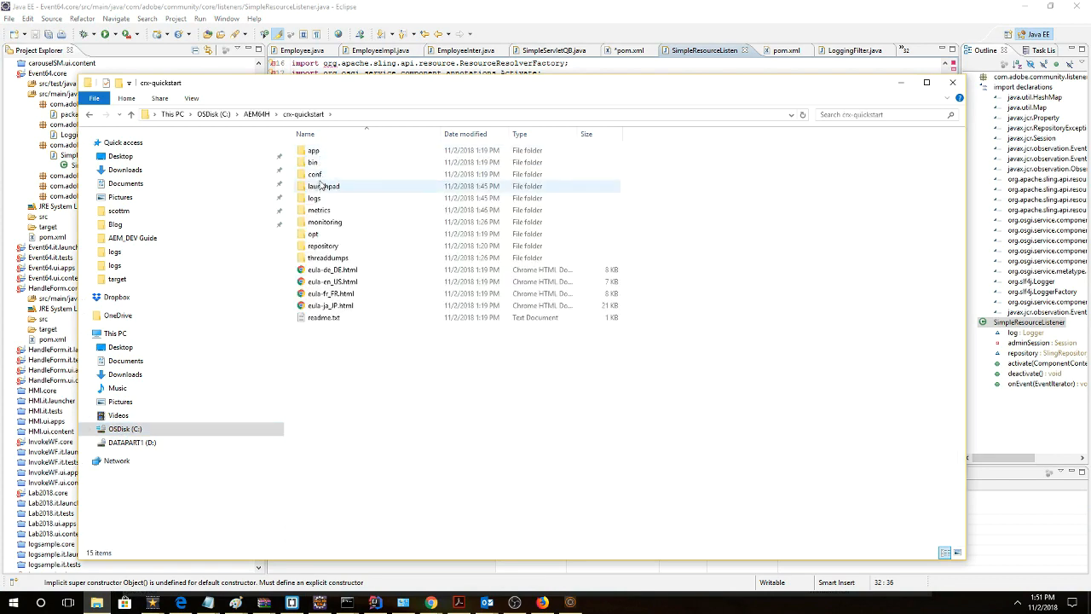
{"action": "double_click", "coordinate": [314, 198]}
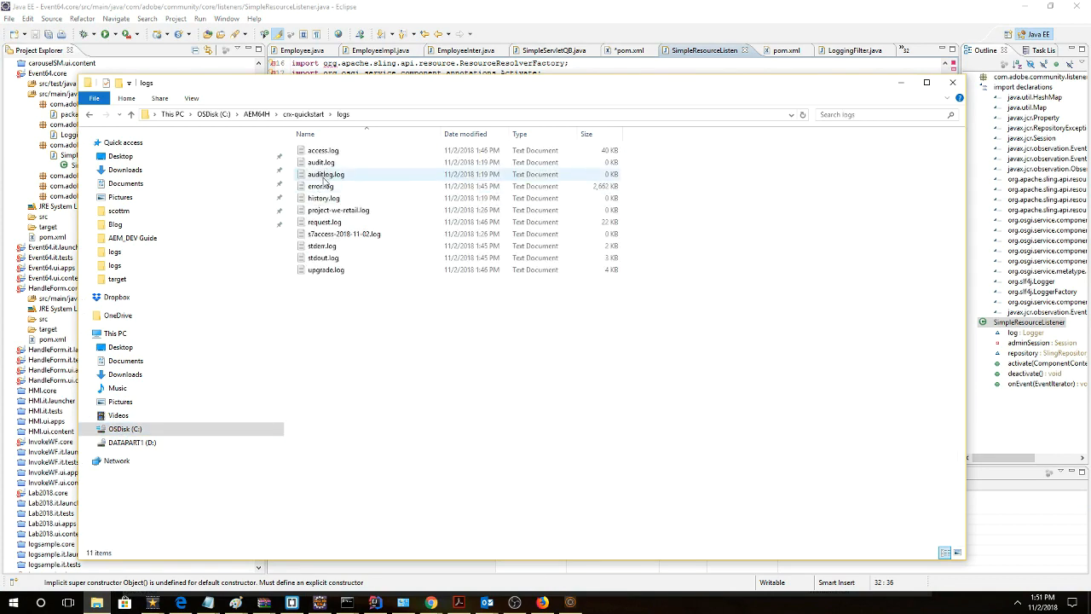
{"action": "left_click", "coordinate": [321, 186]}
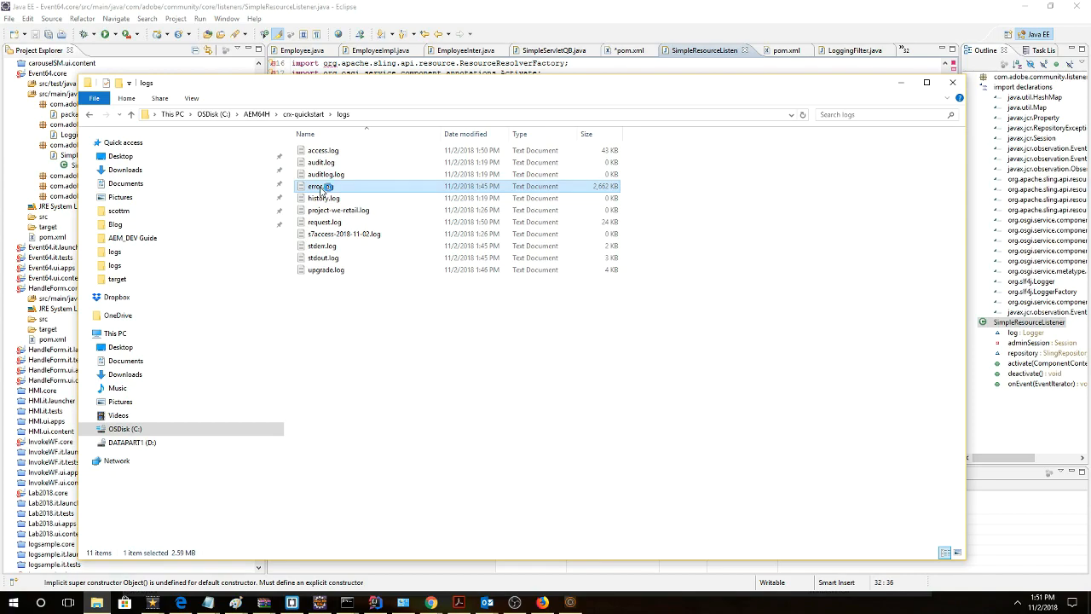
{"action": "double_click", "coordinate": [324, 186]}
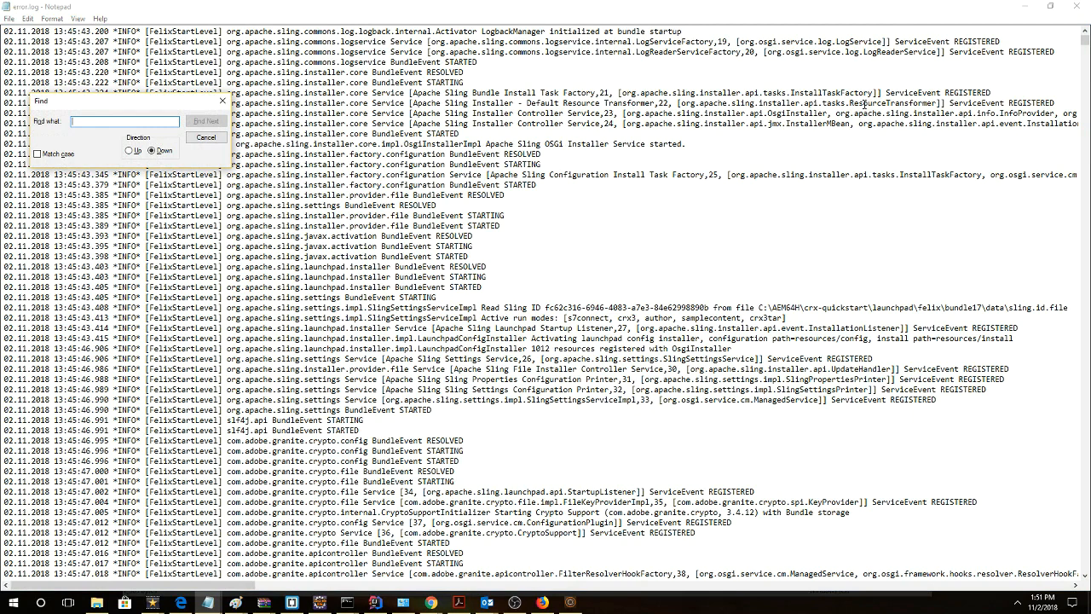
- Search error.log for SimpleResourceListener until the /apps/example/install added entry is reached
{"action": "left_click", "coordinate": [204, 119]}
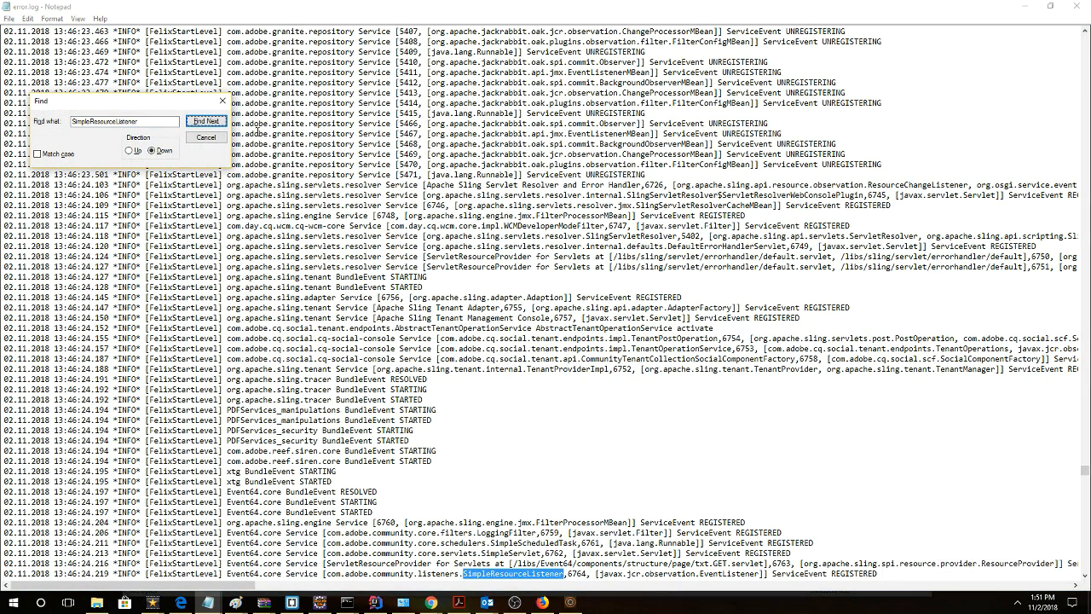
{"action": "left_click", "coordinate": [205, 121]}
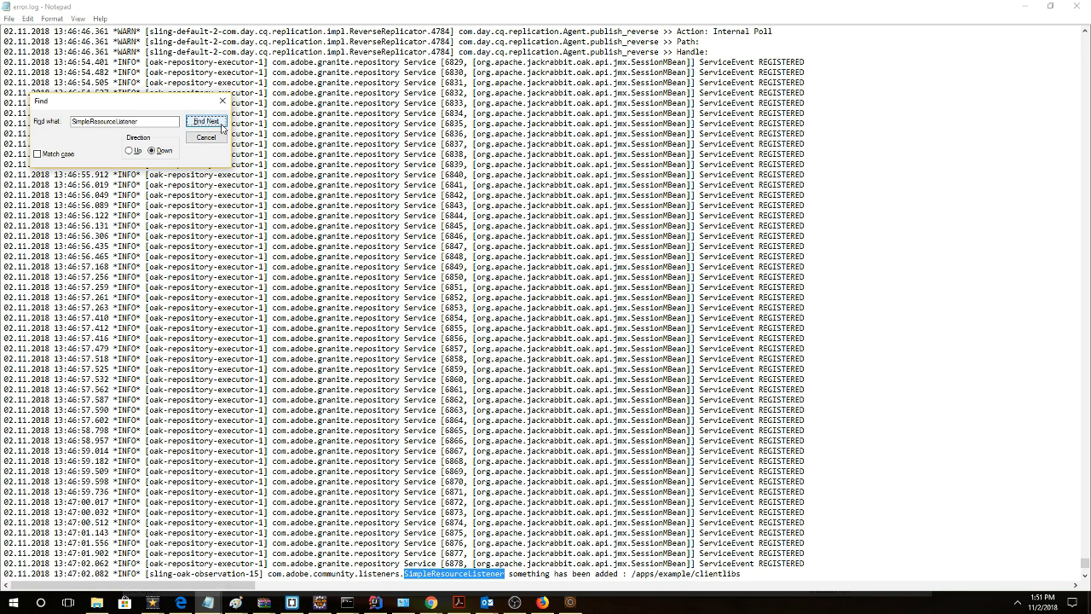
{"action": "left_click", "coordinate": [205, 121]}
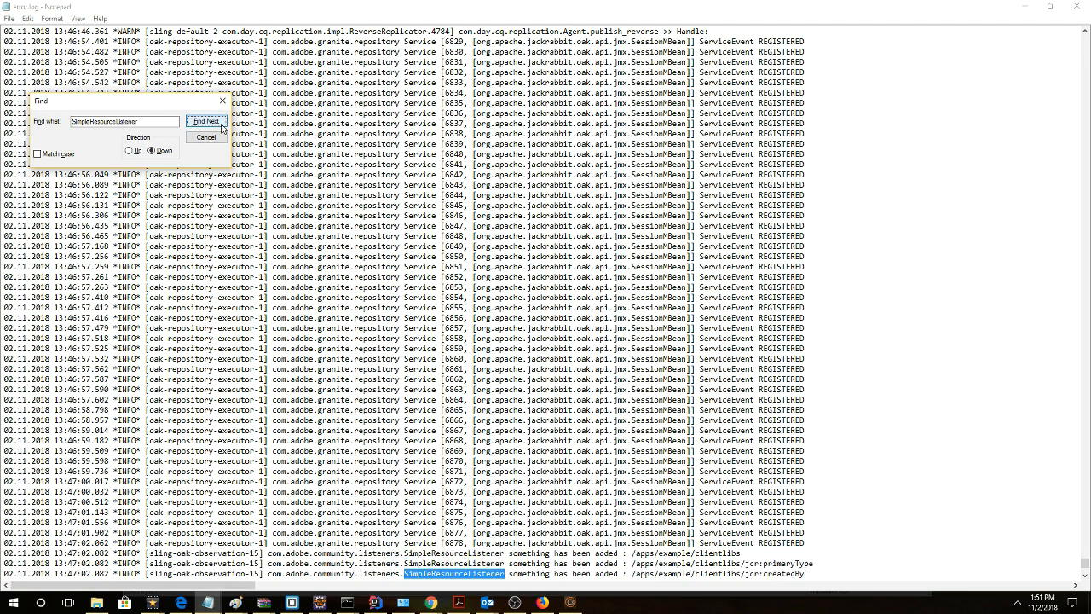
{"action": "left_click", "coordinate": [205, 121]}
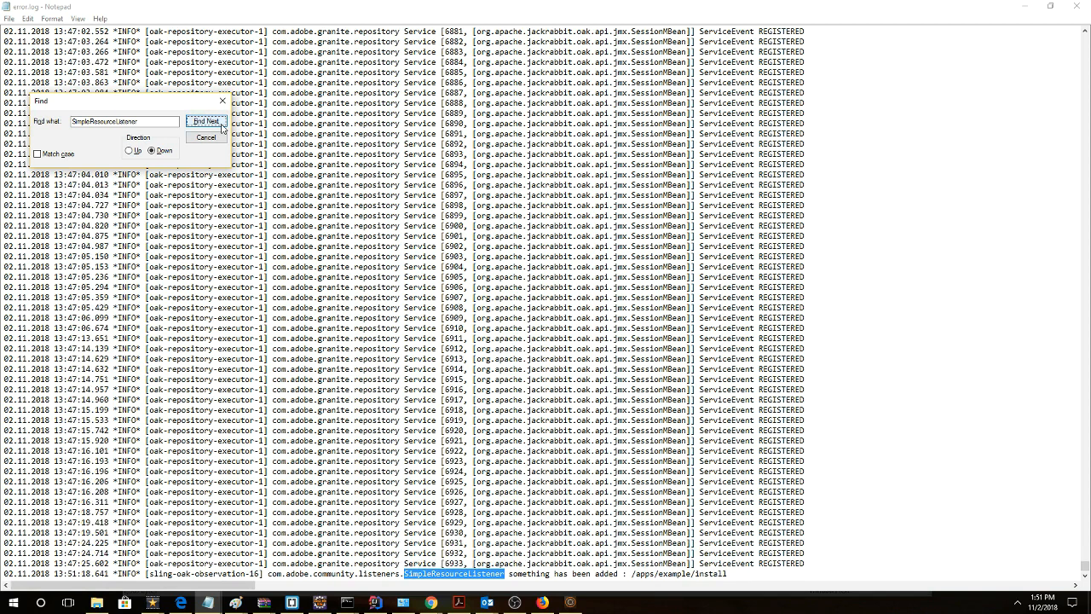
{"action": "left_click", "coordinate": [205, 119]}
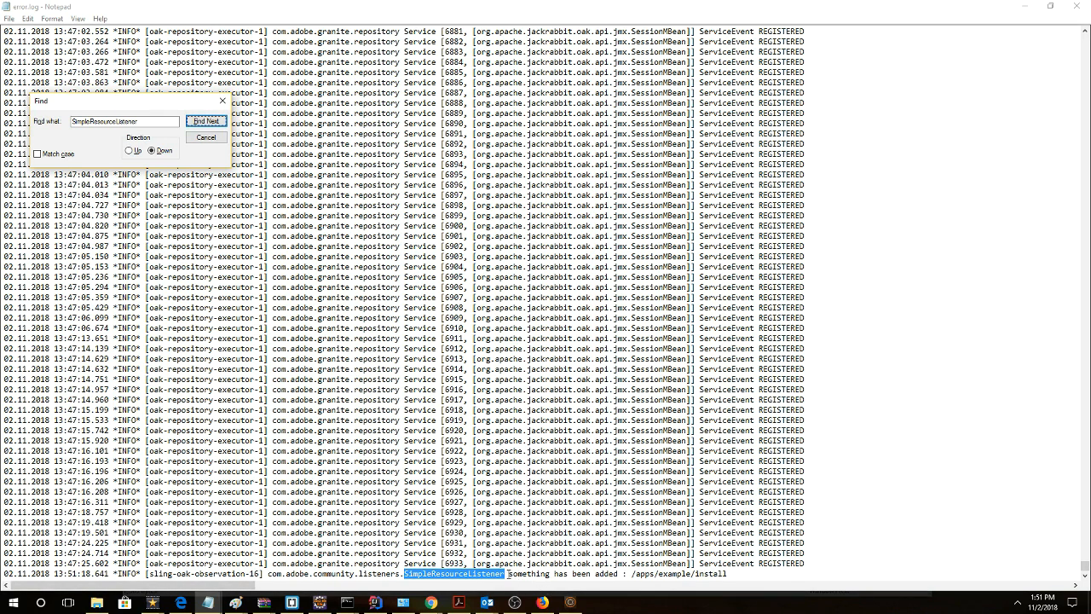
{"action": "mouse_move", "coordinate": [514, 587]}
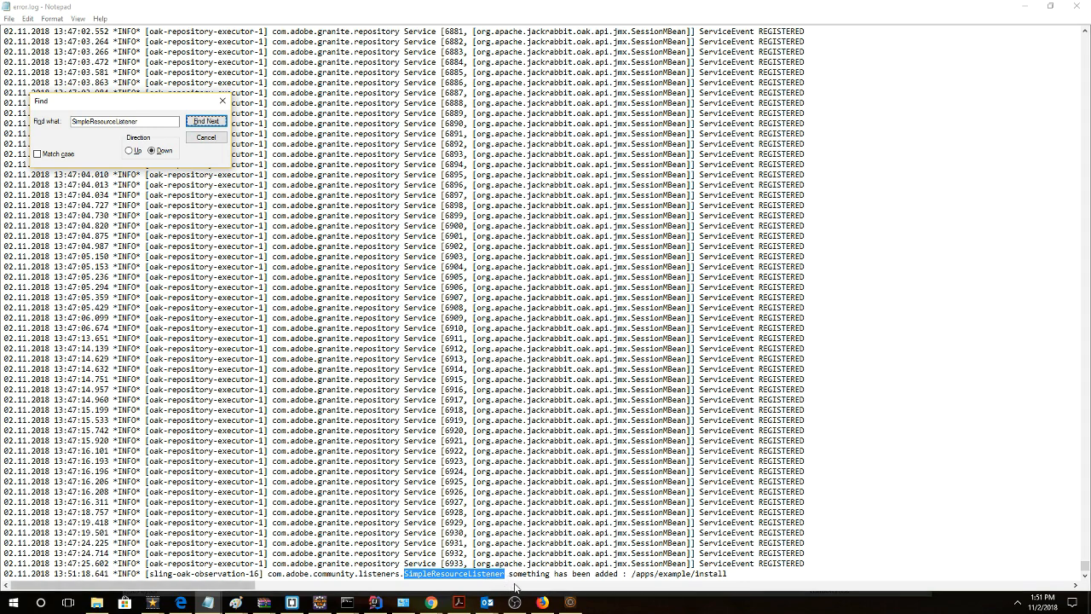
{"action": "mouse_move", "coordinate": [634, 576]}
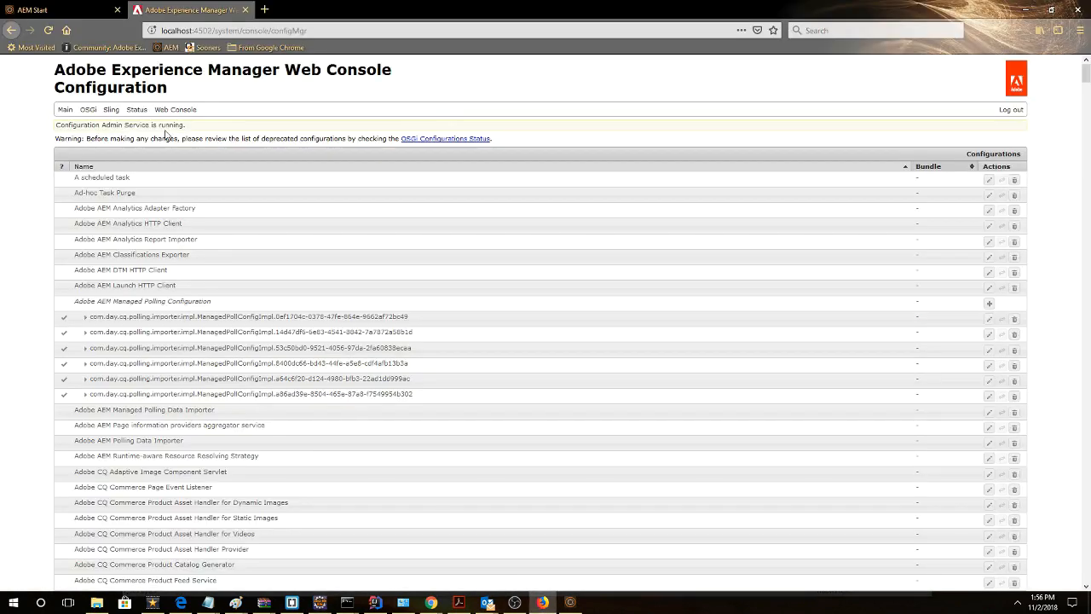
- Find 'whitelist' on the Configuration page and open the Sling Login Admin Whitelist fragment listing Event64.core
{"action": "left_click", "coordinate": [89, 109]}
{"action": "type", "text": "white"}
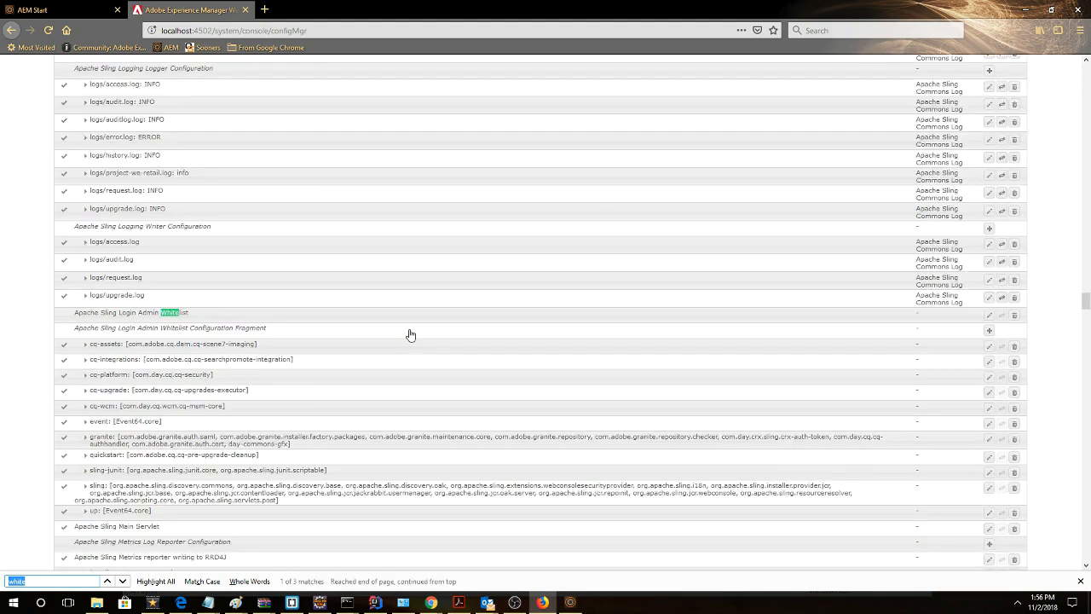
{"action": "mouse_move", "coordinate": [130, 501]}
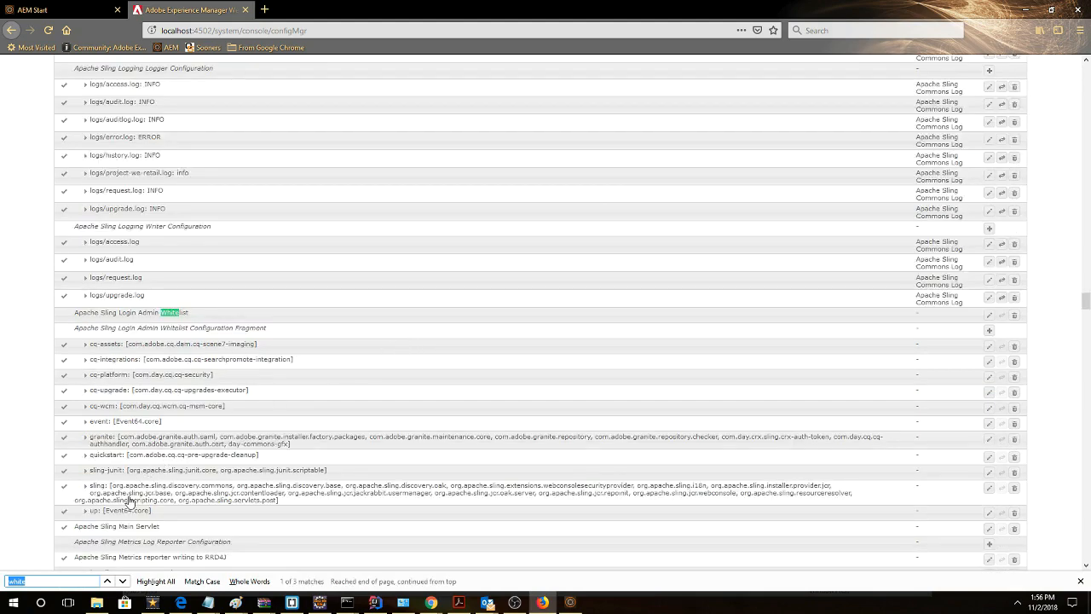
{"action": "mouse_move", "coordinate": [92, 518]}
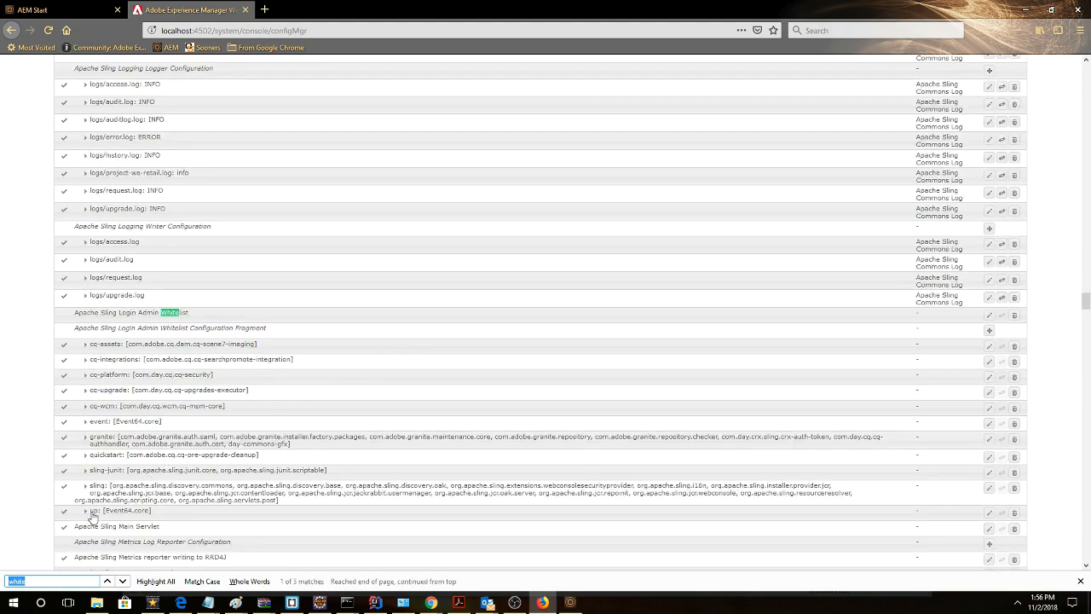
{"action": "left_click", "coordinate": [95, 511]}
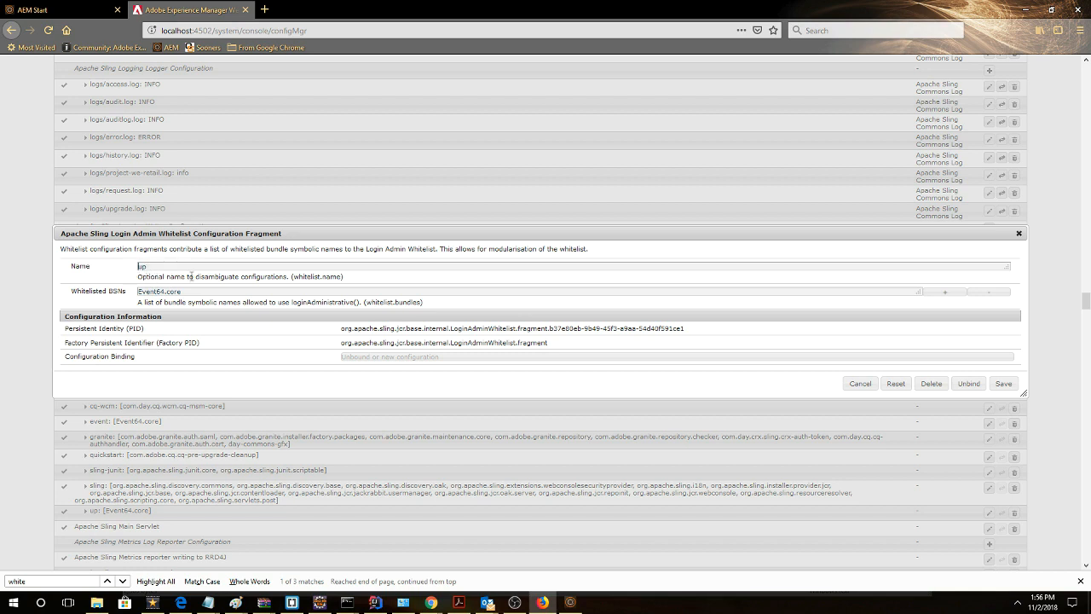
{"action": "mouse_move", "coordinate": [122, 290]}
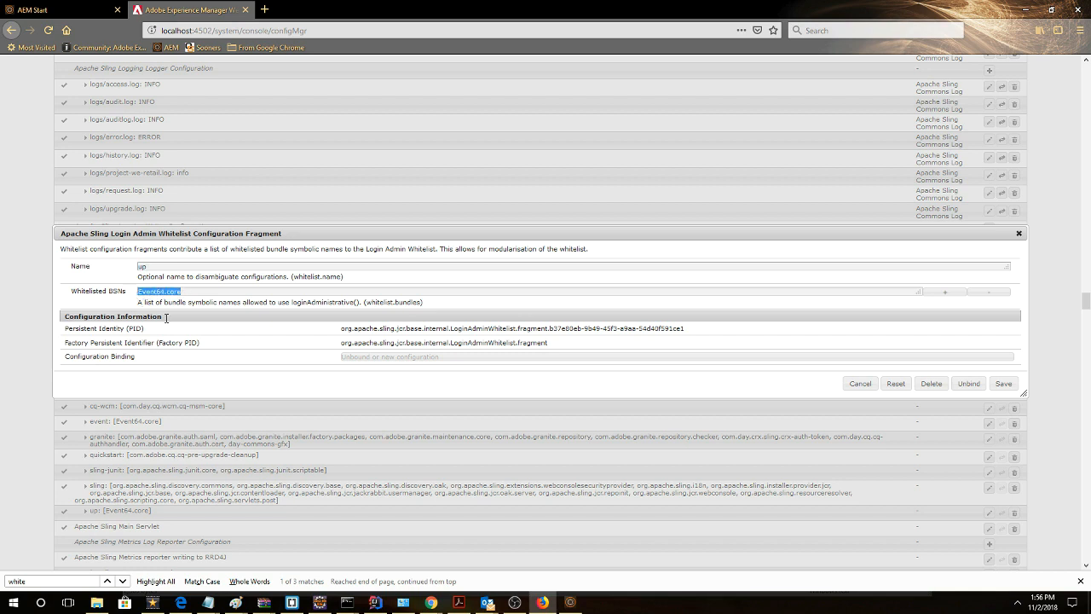
{"action": "mouse_move", "coordinate": [205, 344]}
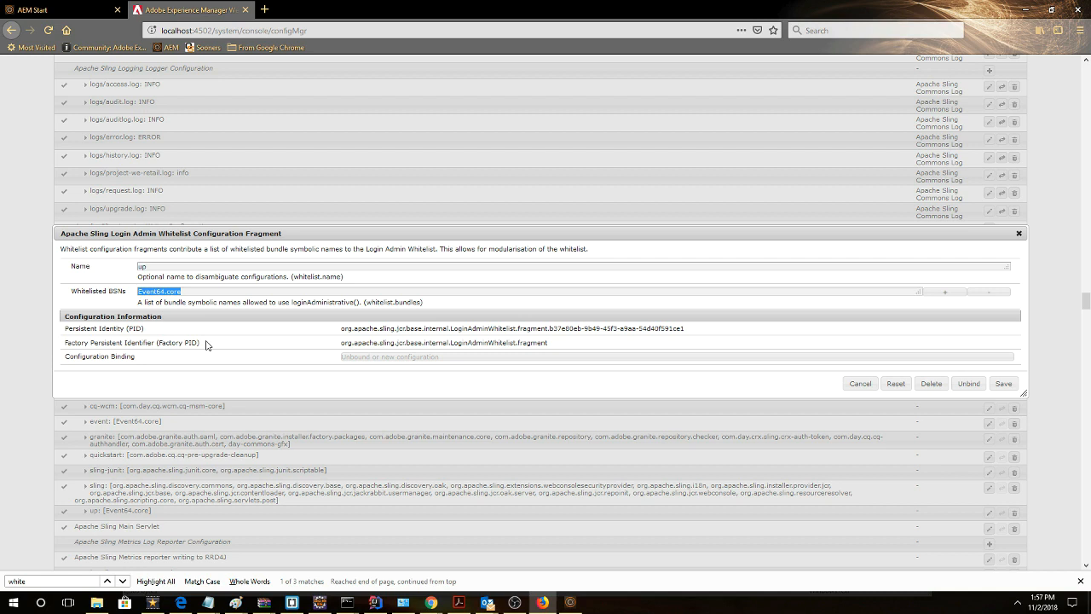
{"action": "mouse_move", "coordinate": [559, 415]}
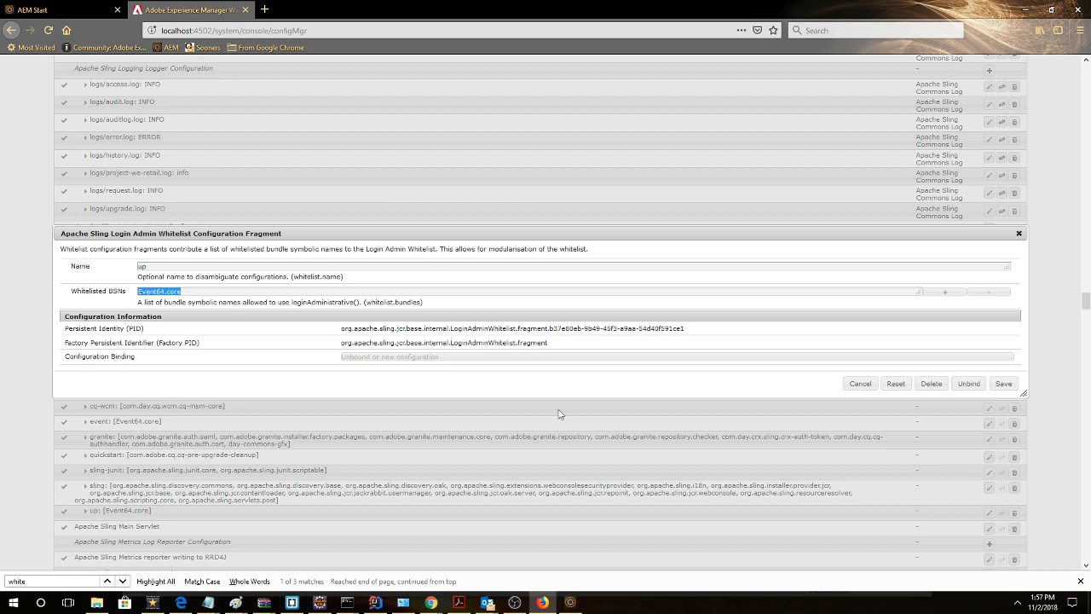